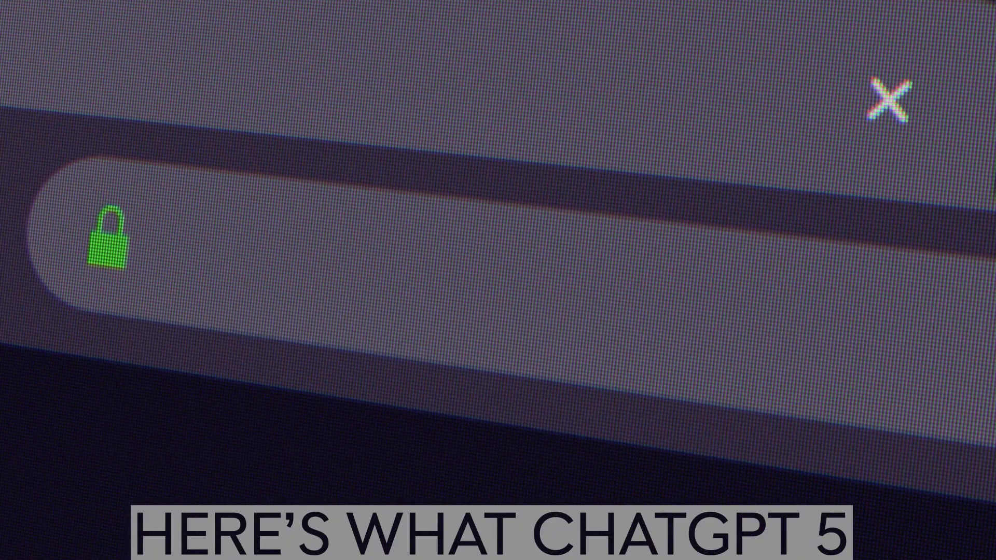
text(chatgpt)
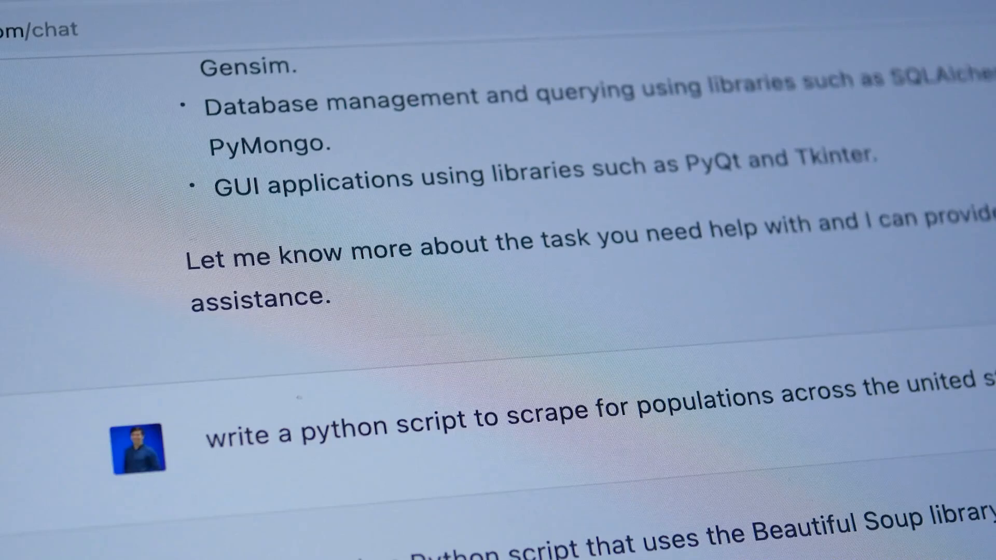
scroll(down, 3)
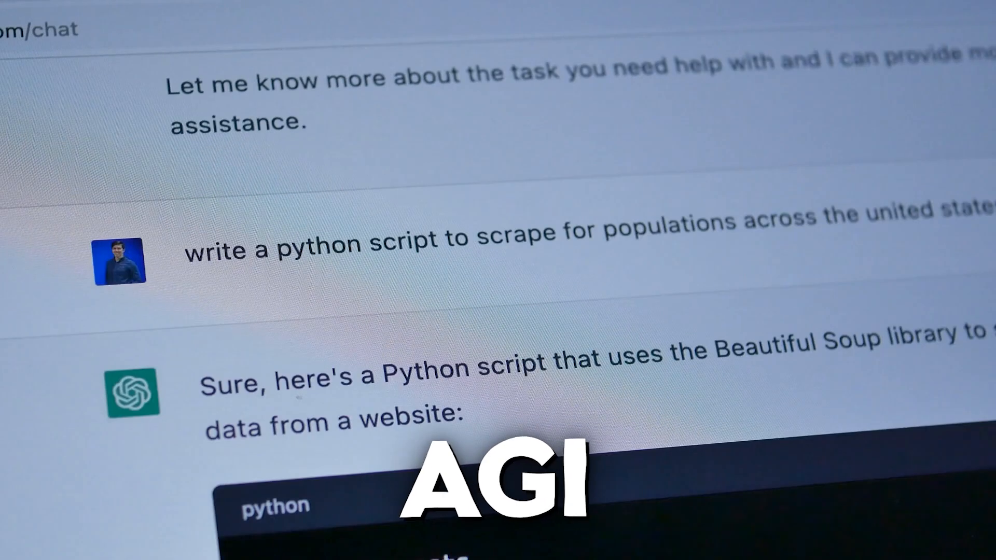